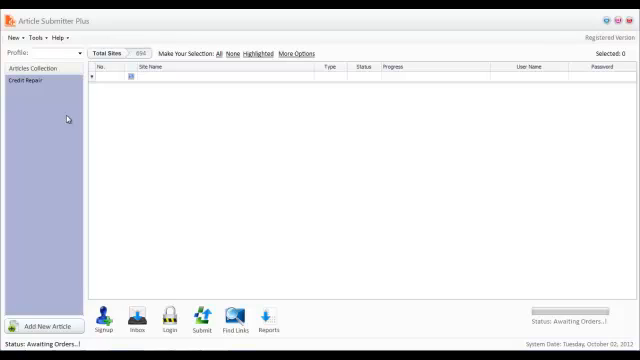
mouse_move(142, 20)
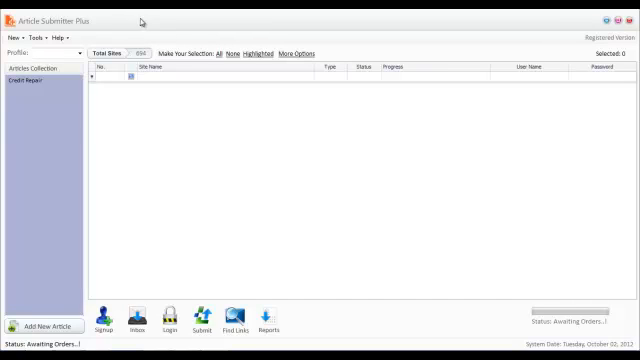
- Open the Add New Profile form and place the cursor in Profile Name
left_click(12, 38)
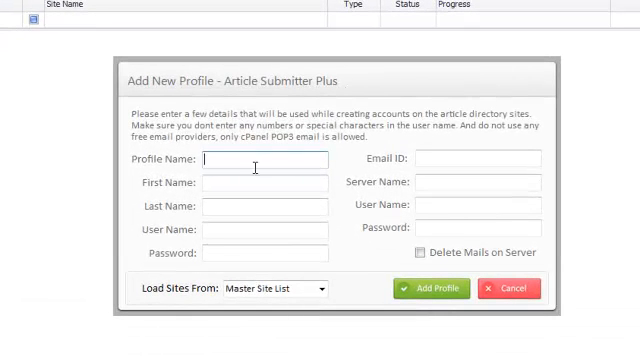
mouse_move(347, 215)
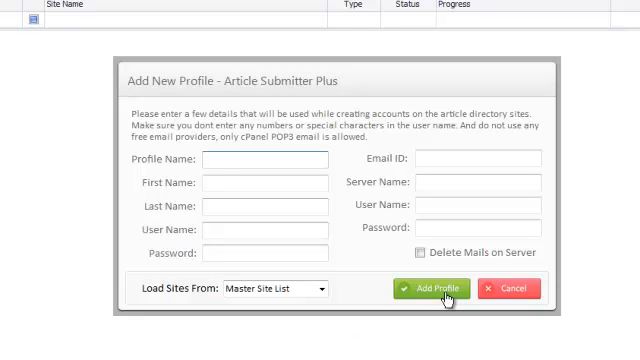
left_click(262, 160)
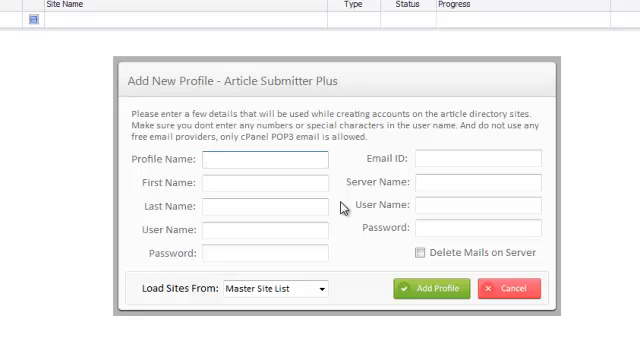
left_click(260, 160)
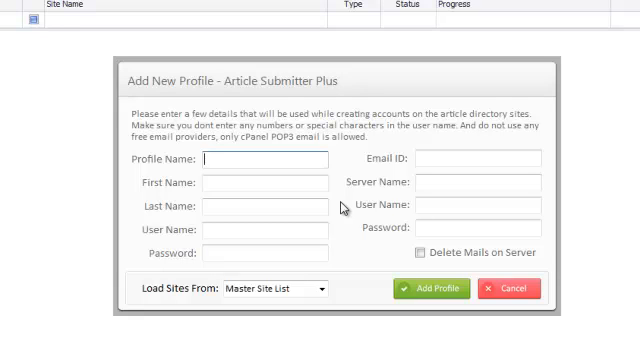
mouse_move(366, 262)
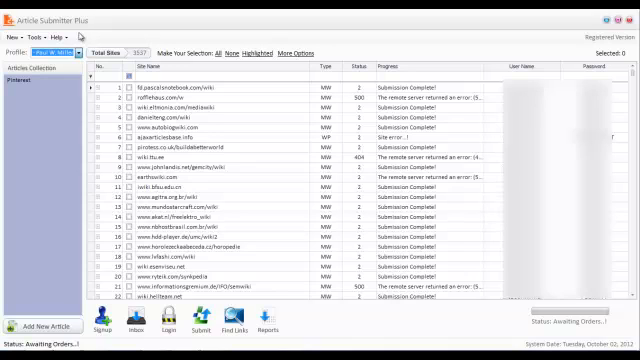
mouse_move(135, 35)
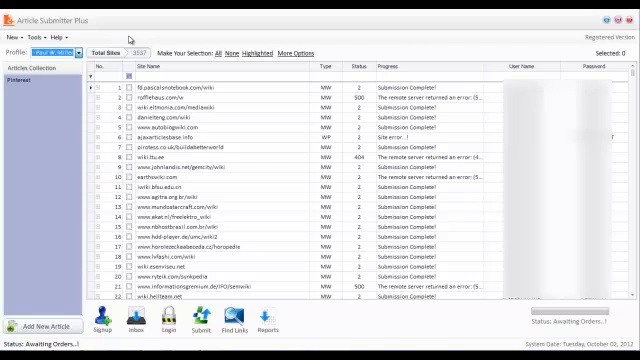
mouse_move(375, 51)
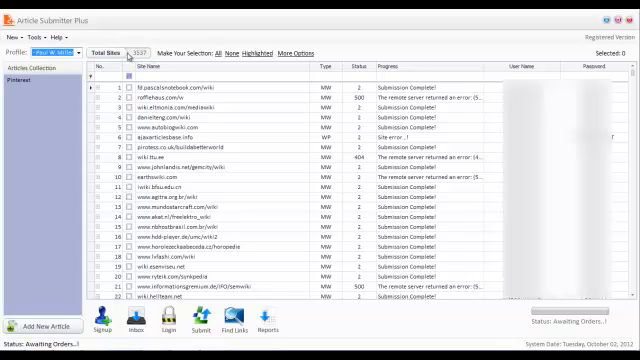
mouse_move(137, 62)
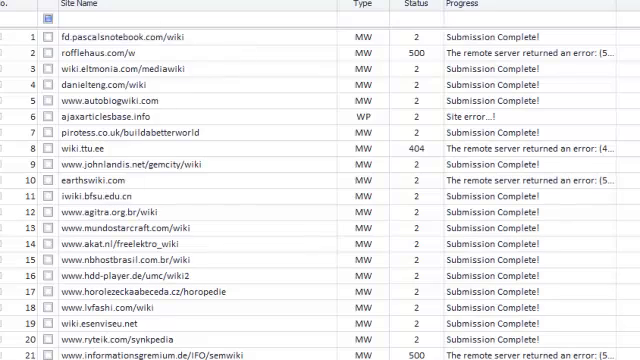
scroll("down", 3)
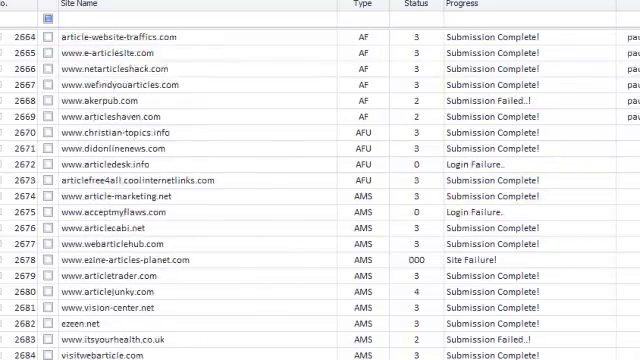
scroll("down", 3)
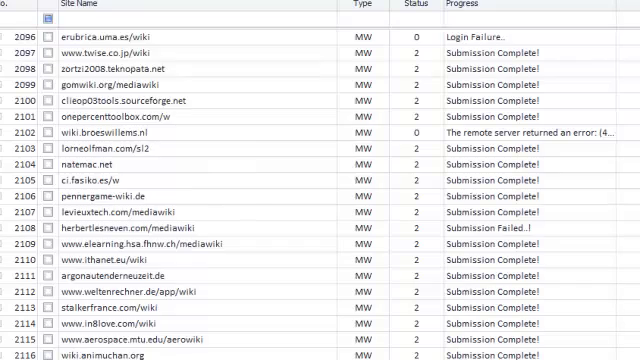
scroll("up", 3)
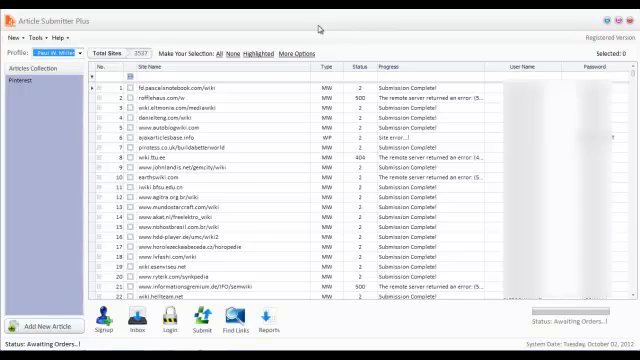
mouse_move(362, 35)
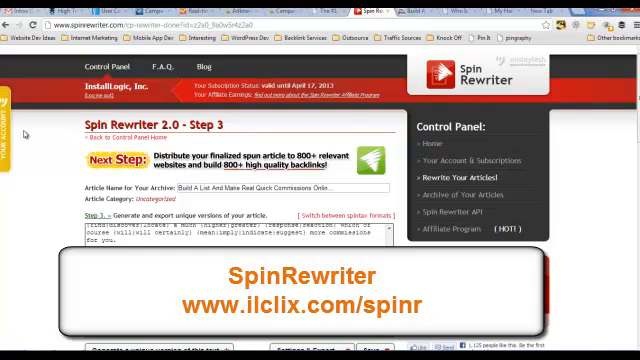
- Scroll Spin Rewriter Step 3 to view the 91% unique generated article
scroll("down", 3)
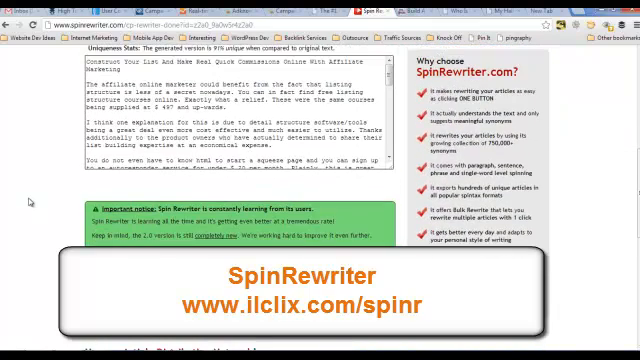
scroll("up", 3)
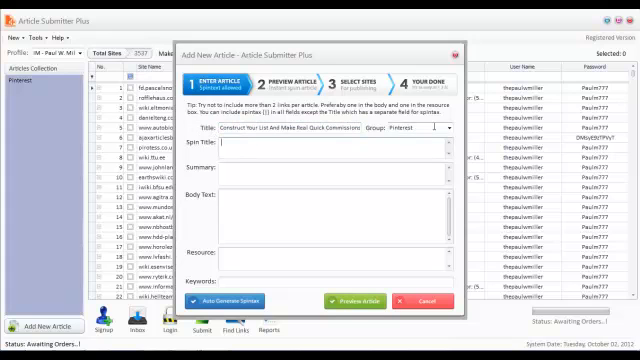
- Add and confirm a new article group named InternetMarketing from the Group dropdown
left_click(454, 128)
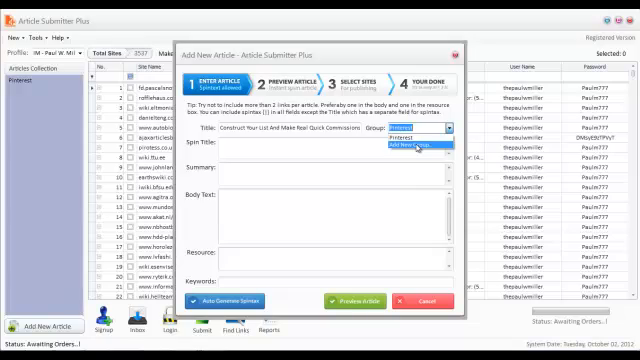
left_click(420, 145)
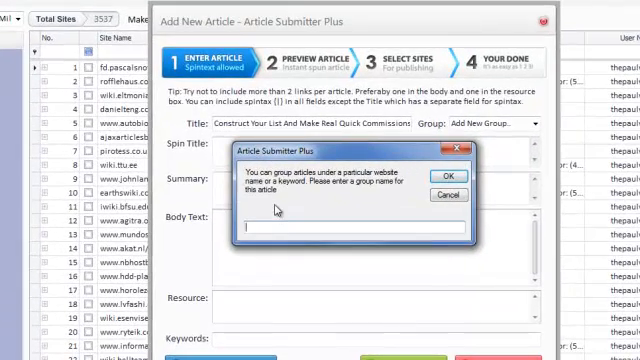
type("InternetM")
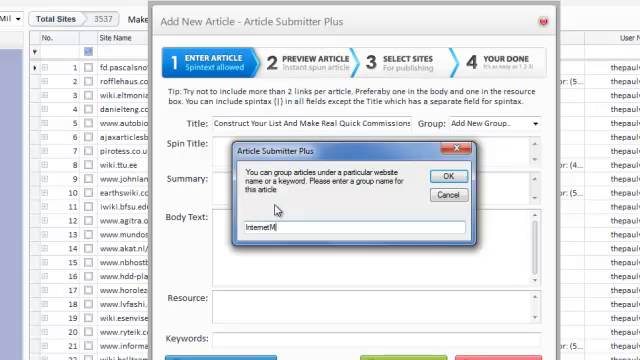
type("arketing")
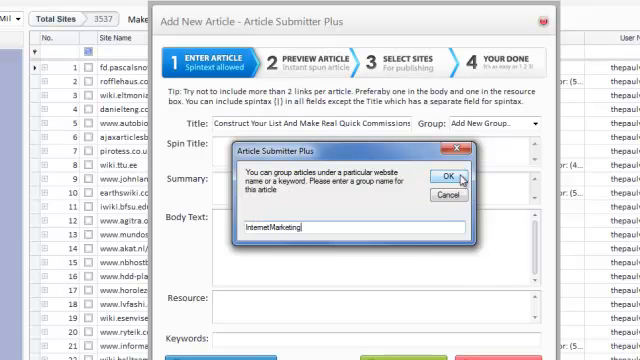
left_click(448, 170)
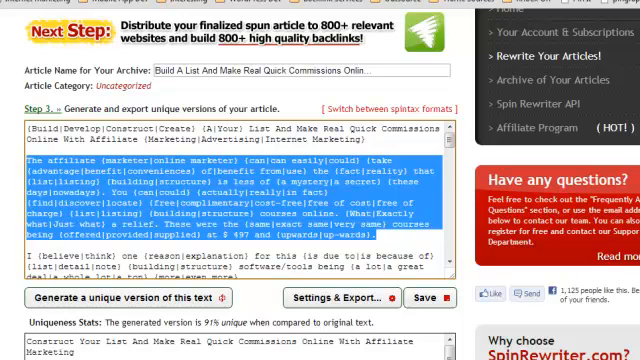
- Fill the Summary with spintax ending '{offered|provided|supplied} at $ 497 and {upwards|upwards}.'
left_click(344, 298)
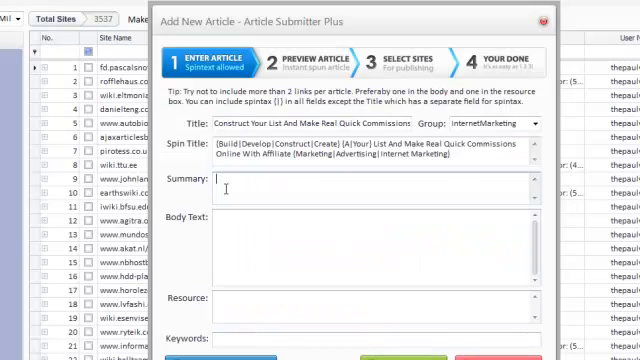
type("very same) courses being {offered|provided|supplied} at $ 497 and {upwards|upwards}.")
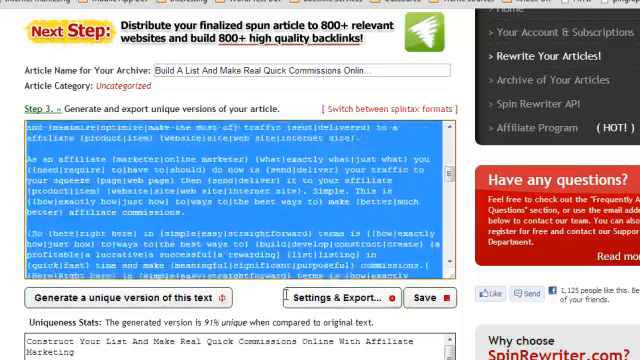
scroll("down", 3)
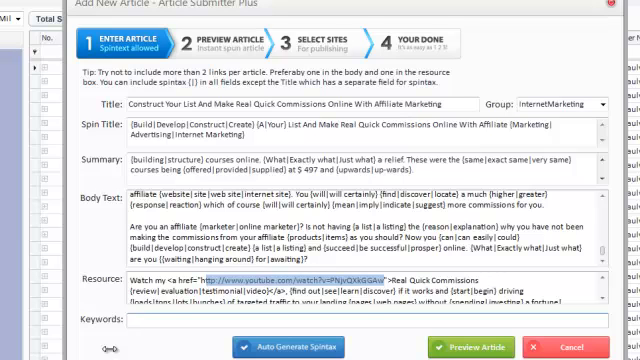
- Enter keywords real quick commissions, real quick commissions review, and affiliate marketing
type("real quick commissions")
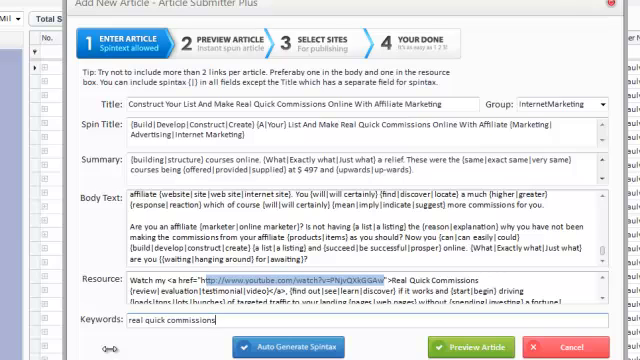
type(",")
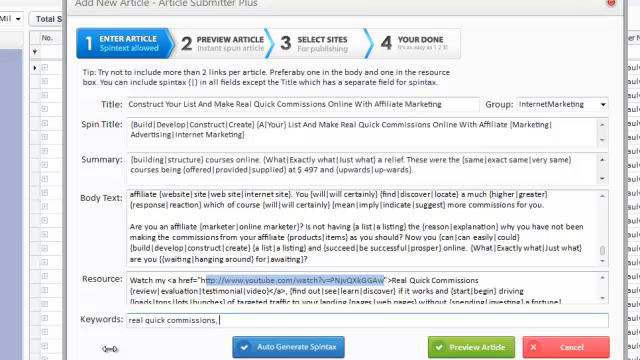
type("af")
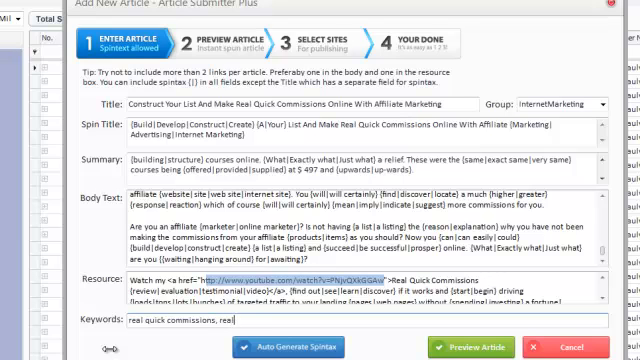
type("quick commi")
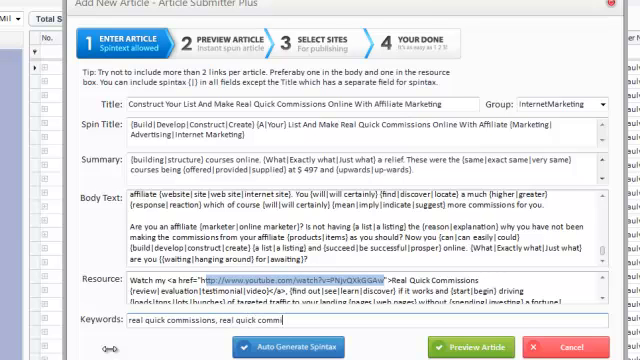
type("review")
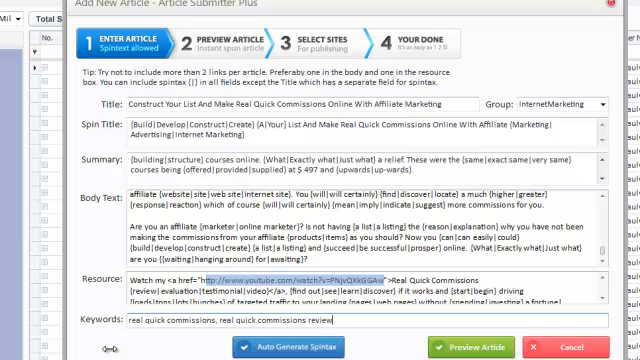
type(", internet marketin")
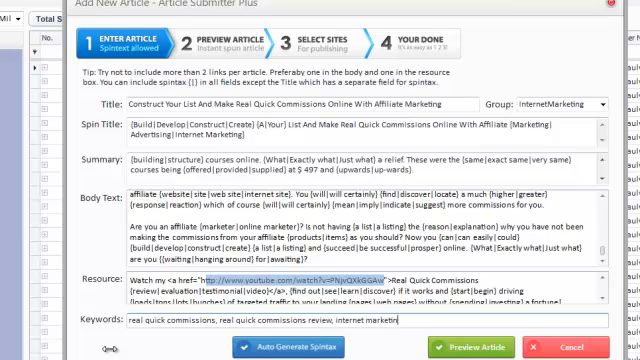
type(", affiliate ma")
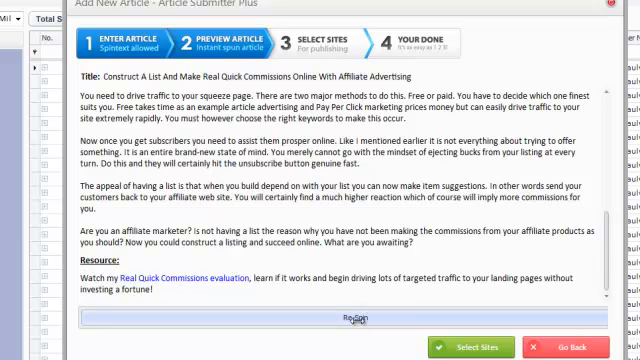
- Re-Spin the article preview nine times to produce new title, body and resource variants
left_click(360, 319)
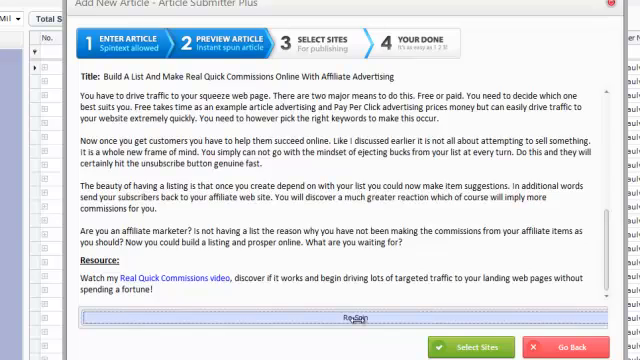
left_click(347, 317)
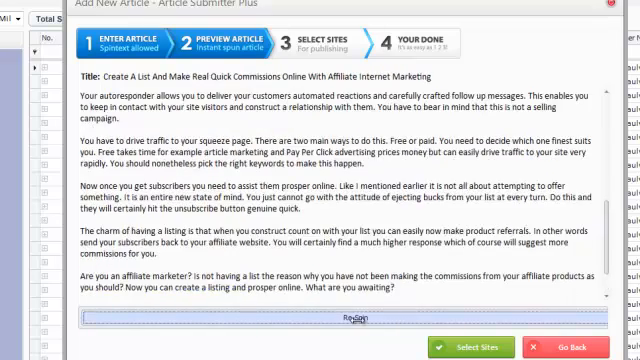
left_click(351, 320)
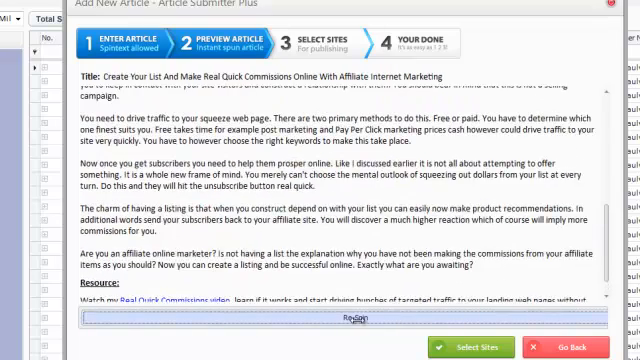
left_click(349, 319)
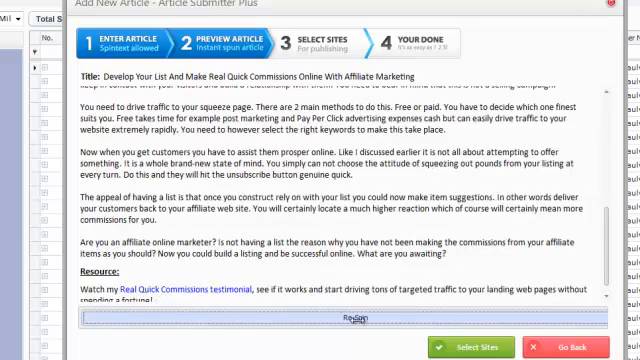
left_click(349, 318)
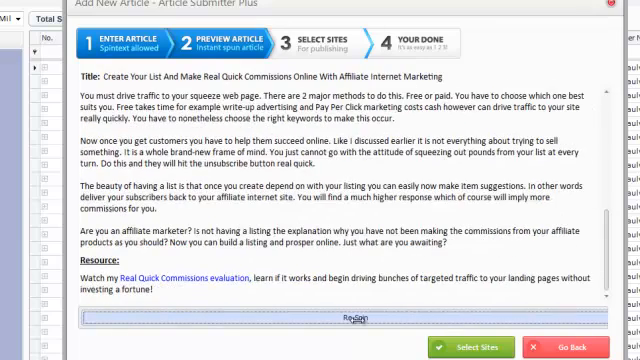
left_click(355, 318)
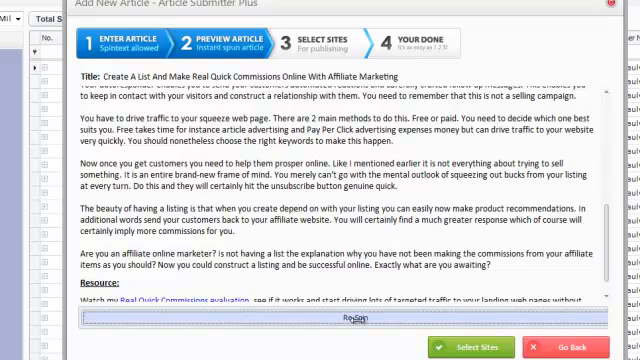
left_click(347, 319)
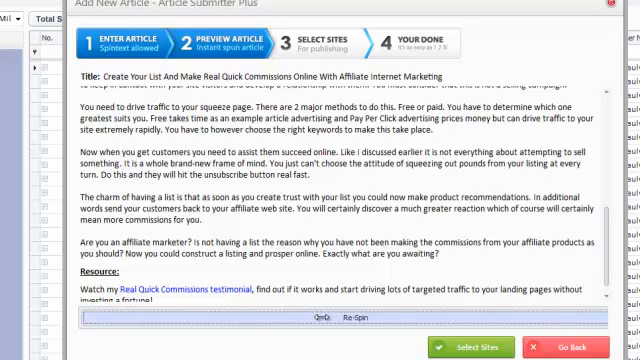
left_click(357, 317)
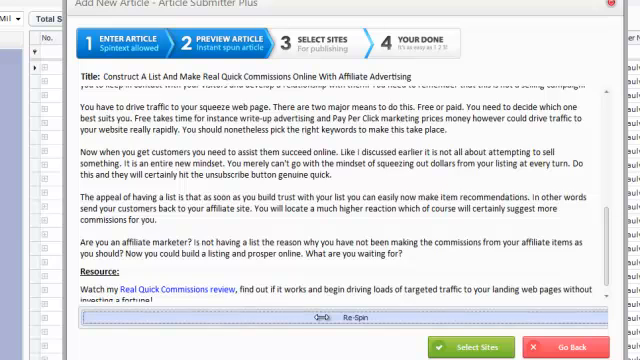
left_click(352, 318)
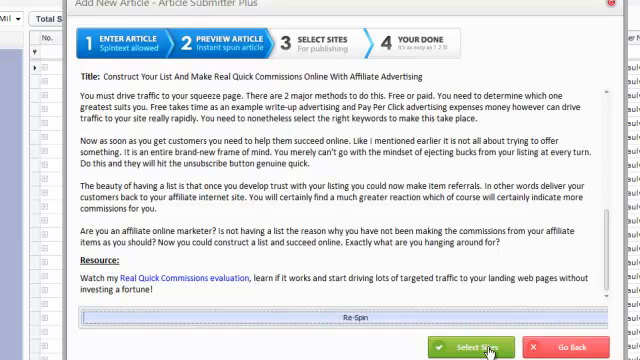
- Proceed to site selection and check all 3,537 sites with Instant submission
left_click(491, 347)
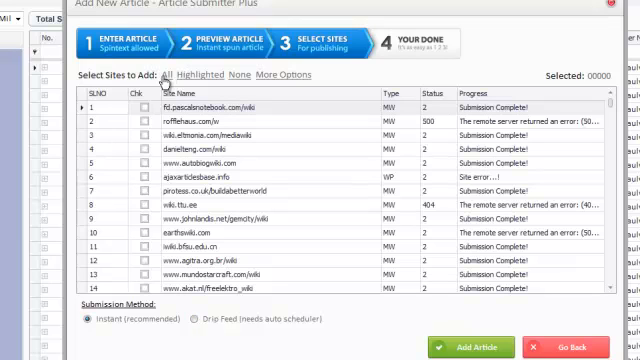
left_click(176, 75)
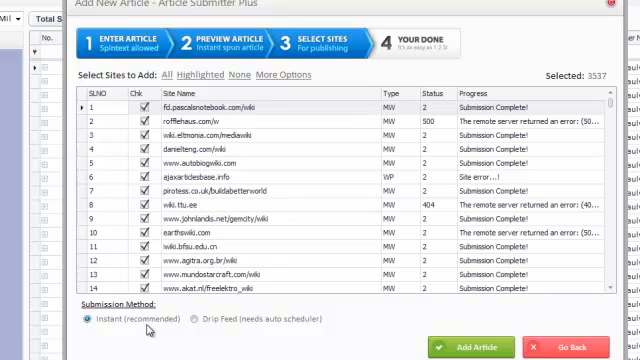
mouse_move(117, 330)
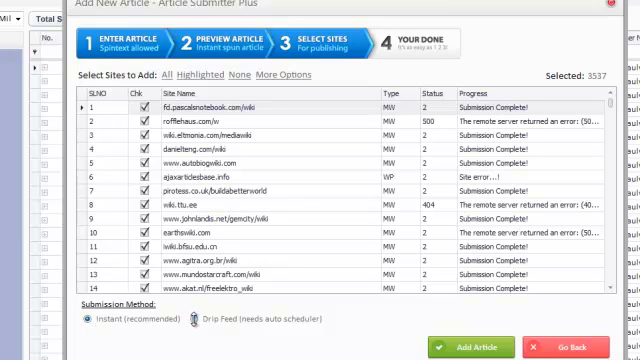
mouse_move(318, 321)
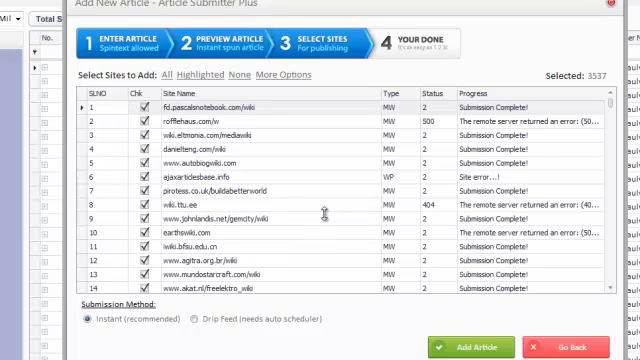
mouse_move(107, 333)
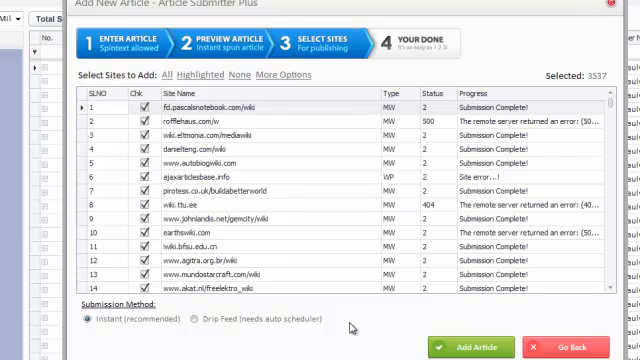
mouse_move(118, 345)
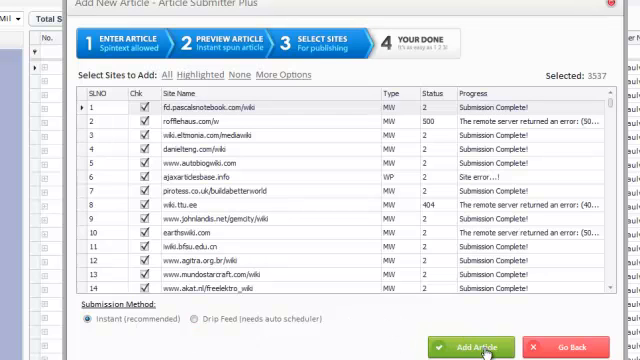
- Add the article under InternetMarketing and check all 3,537 sites in the main list
left_click(483, 344)
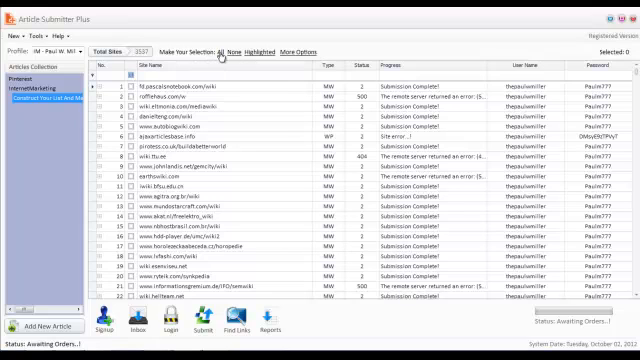
left_click(221, 52)
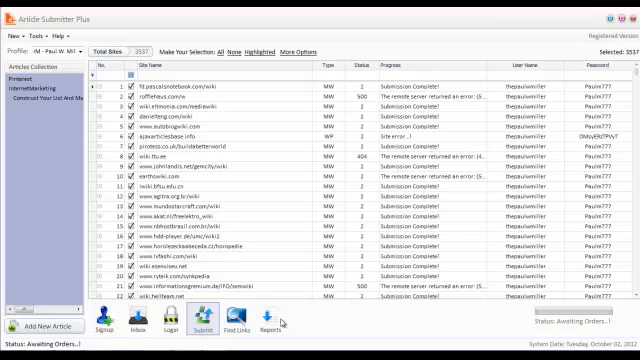
- Launch submission to the selected sites and scroll through early posting results
left_click(204, 318)
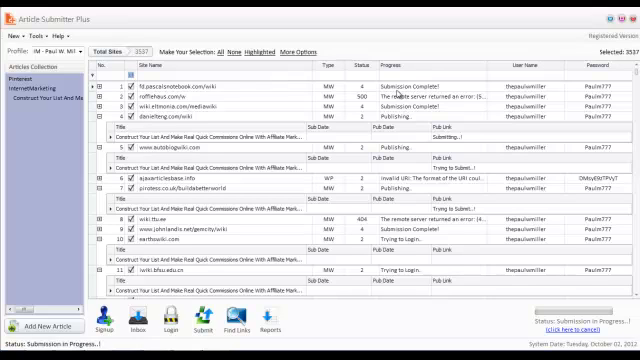
mouse_move(437, 112)
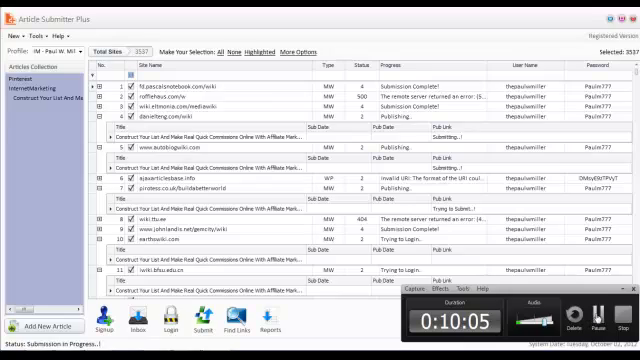
scroll("down", 3)
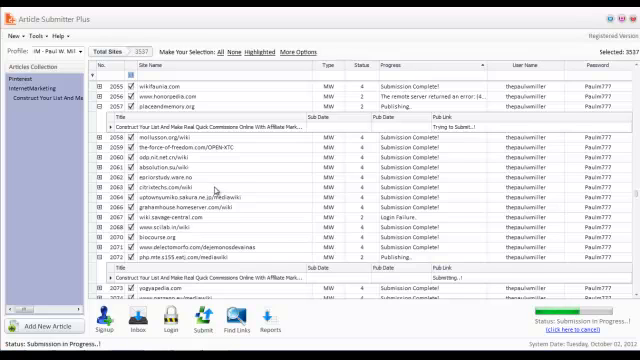
- Scroll the site results list until the status reads Submission Complete
scroll("down", 3)
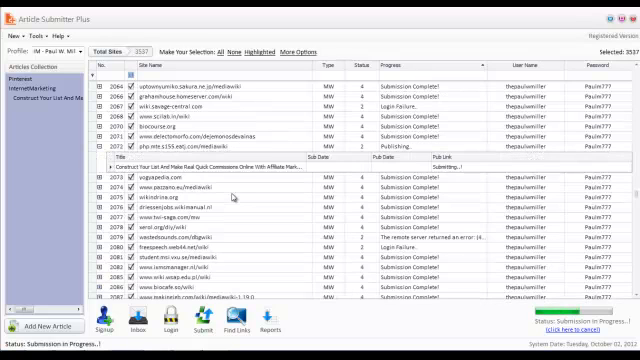
scroll("up", 3)
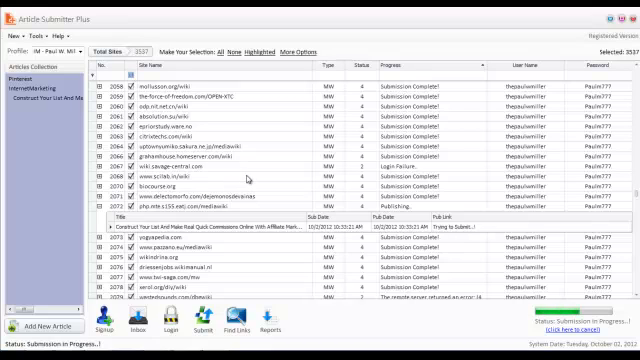
scroll("down", 3)
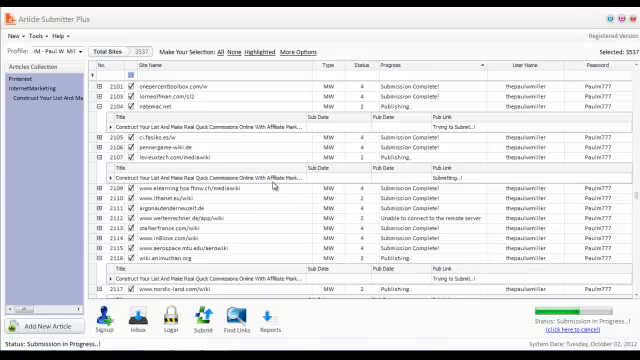
scroll("down", 3)
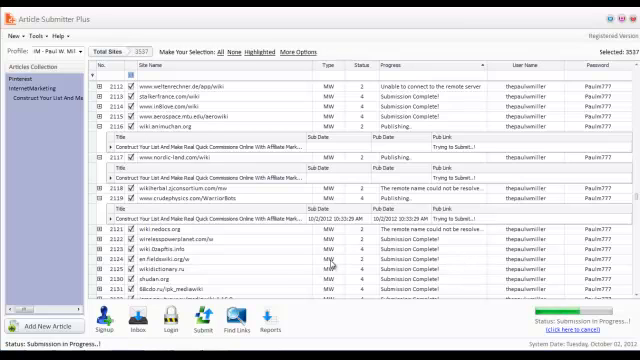
scroll("down", 3)
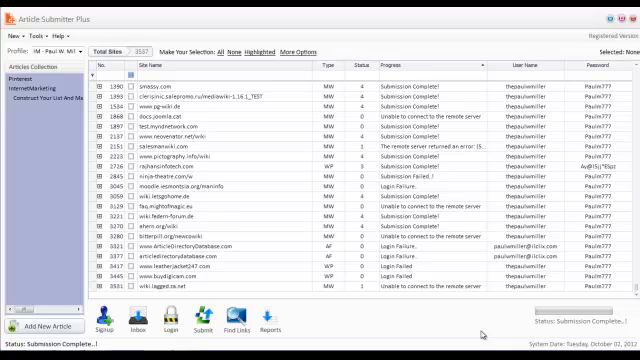
mouse_move(424, 316)
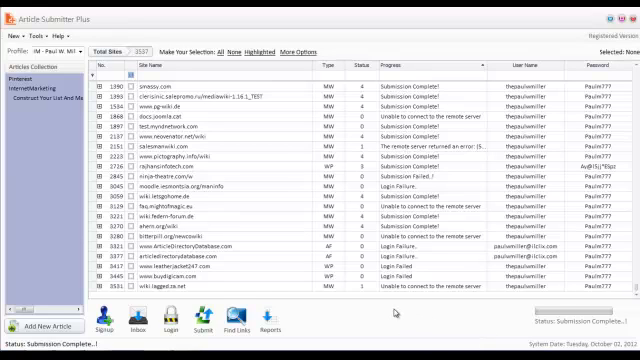
mouse_move(393, 312)
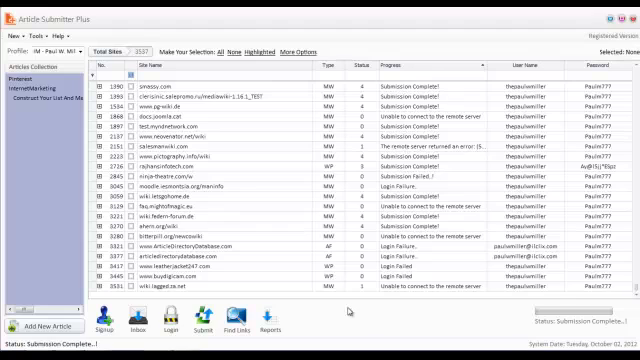
mouse_move(298, 130)
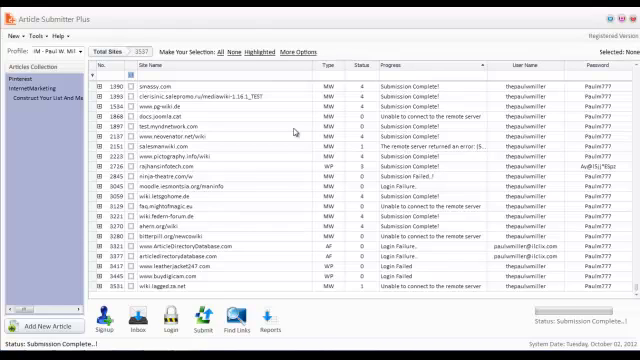
mouse_move(289, 133)
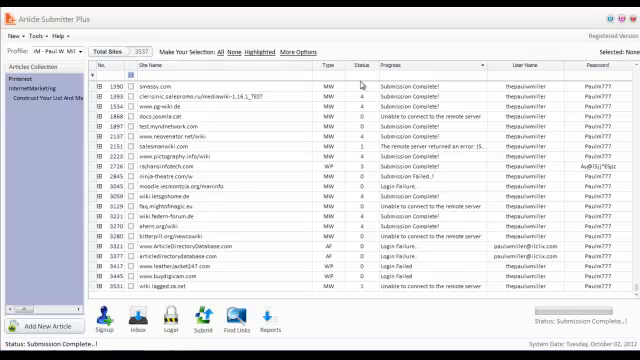
scroll("down", 3)
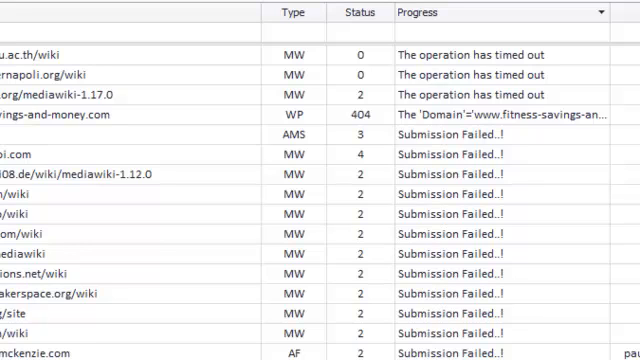
scroll("down", 3)
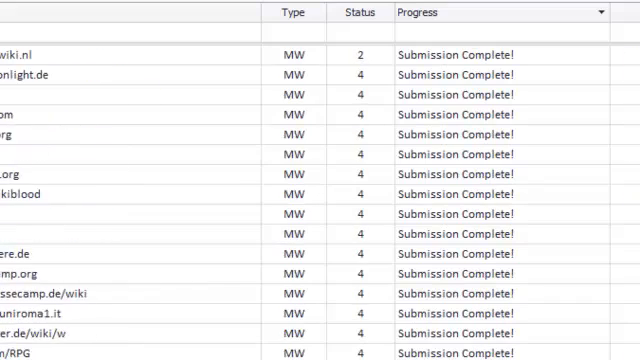
scroll("down", 3)
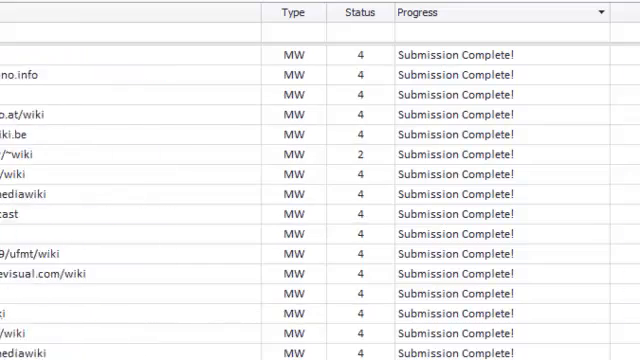
scroll("down", 3)
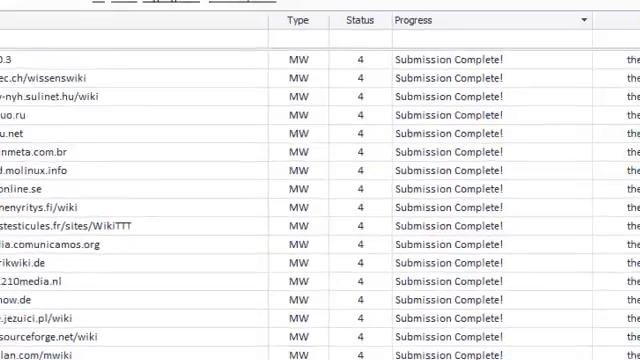
left_click(259, 327)
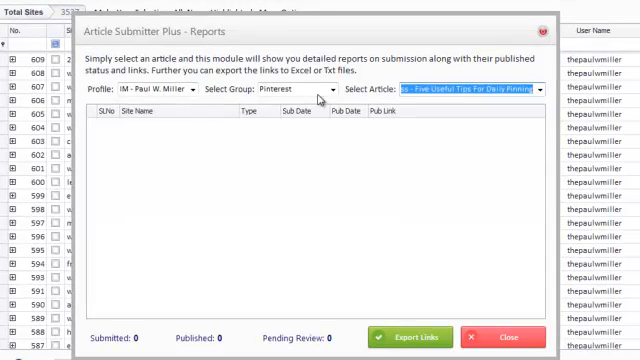
- Report on the InternetMarketing group's article and review its 2,251 submitted, 1,928 published totals
left_click(330, 92)
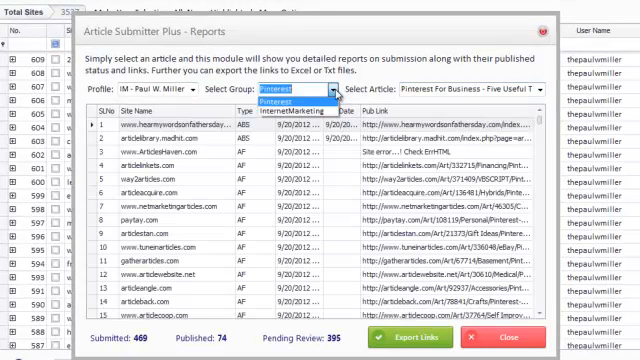
left_click(300, 107)
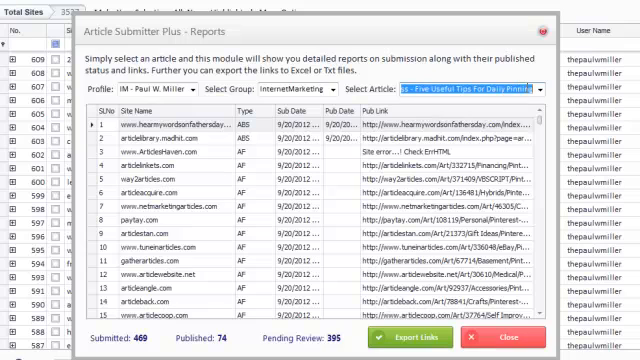
left_click(490, 88)
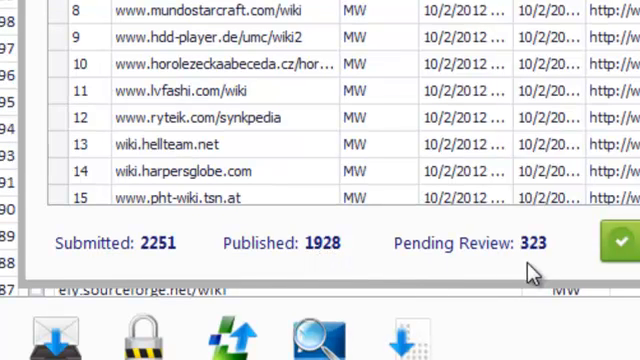
mouse_move(350, 268)
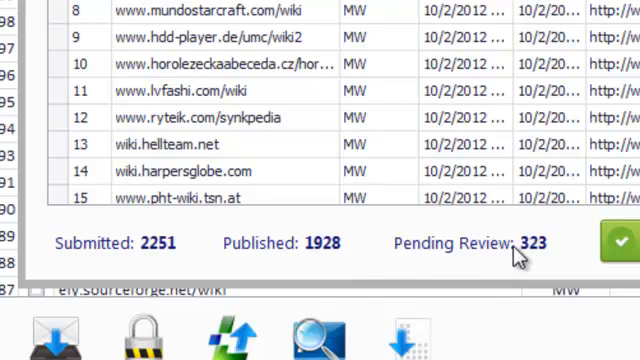
mouse_move(513, 258)
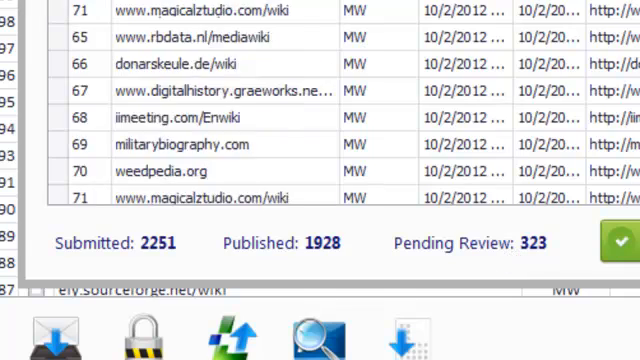
scroll("down", 3)
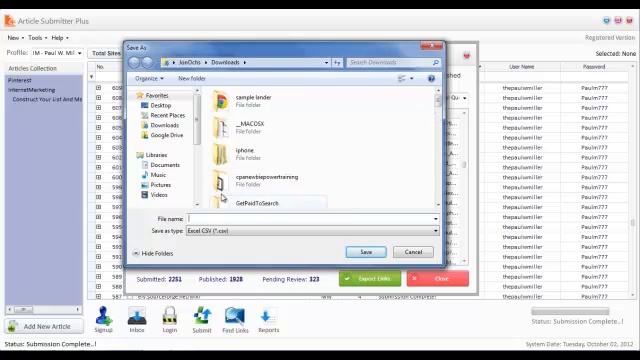
mouse_move(282, 250)
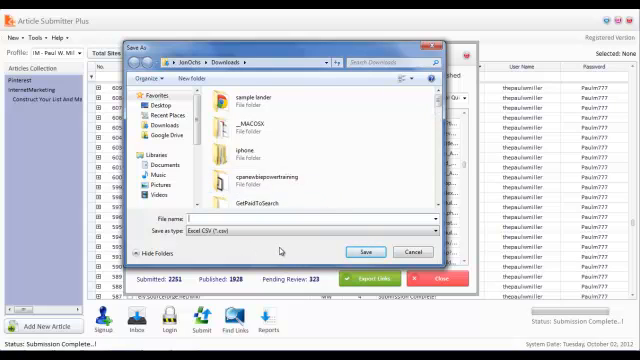
- Export the report links to a CSV file named 'test' in Downloads
type("test")
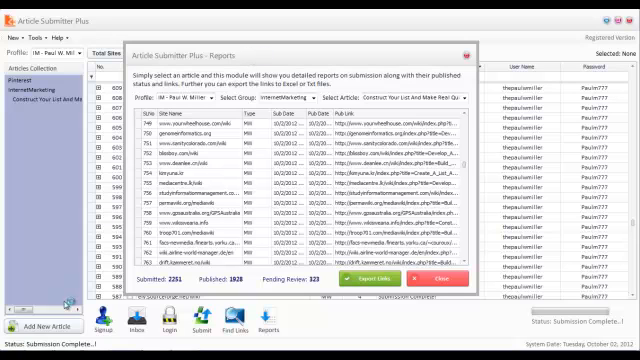
left_click(365, 282)
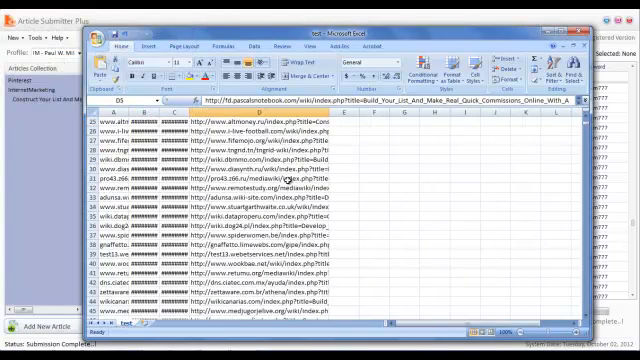
- Scroll test.csv to the Pending Links row near row 1933, selecting the published URLs above it
scroll("down", 3)
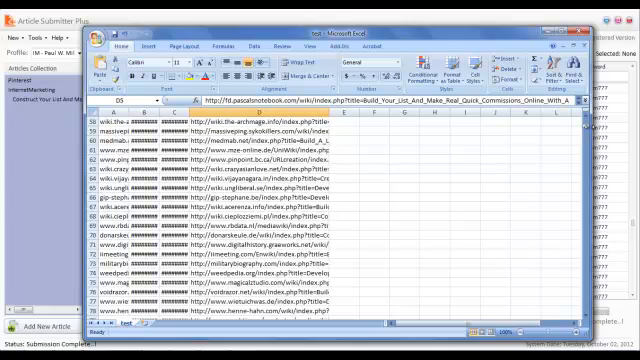
scroll("down", 3)
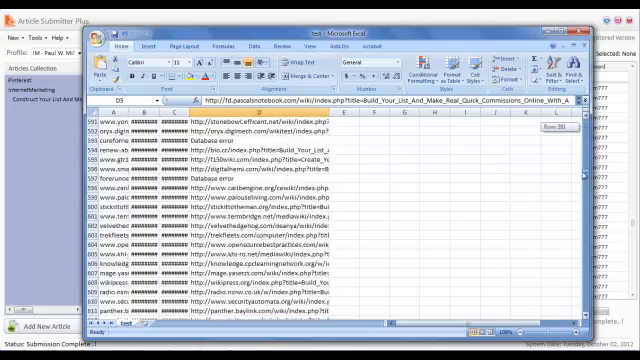
scroll("down", 3)
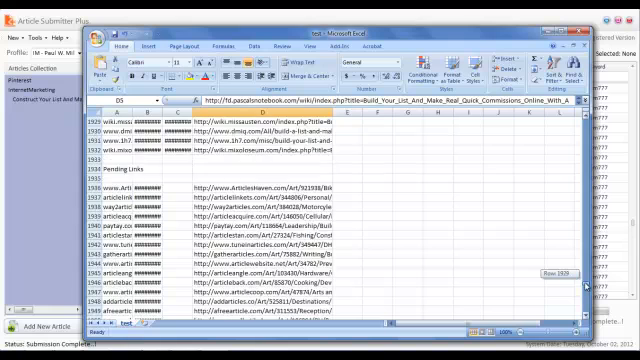
scroll("up", 3)
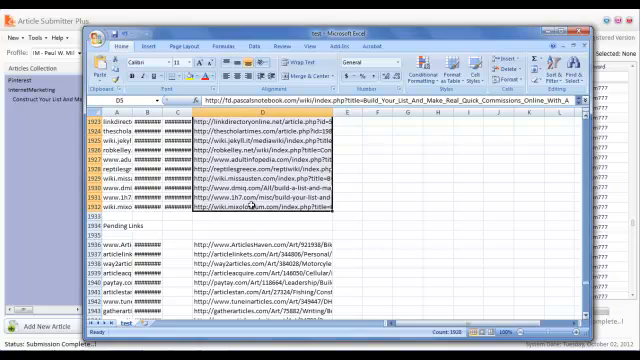
- Copy the selected published link cells in column D
right_click(255, 207)
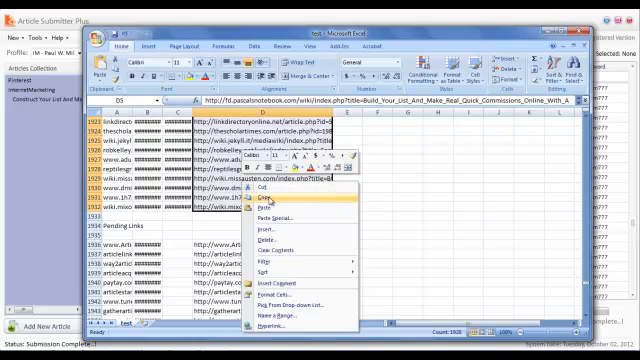
left_click(246, 188)
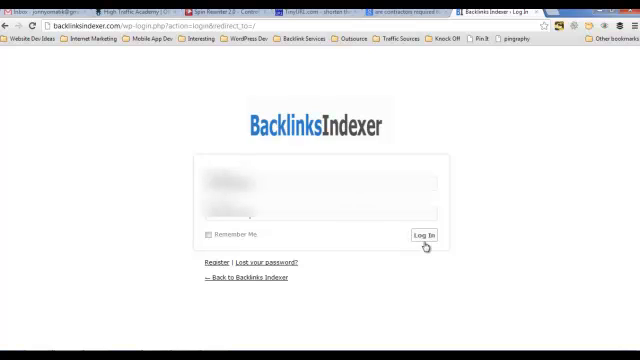
- Log in to Backlinks Indexer and view the dashboard's URL submission area
left_click(430, 235)
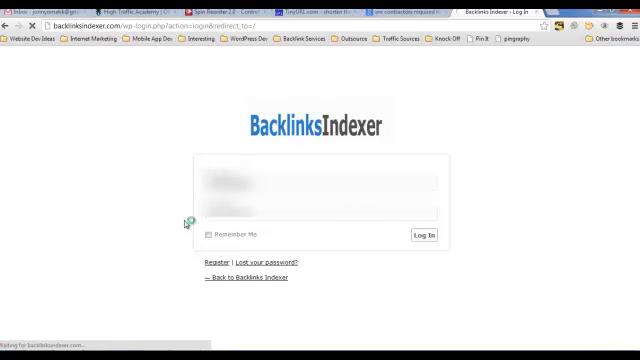
left_click(417, 236)
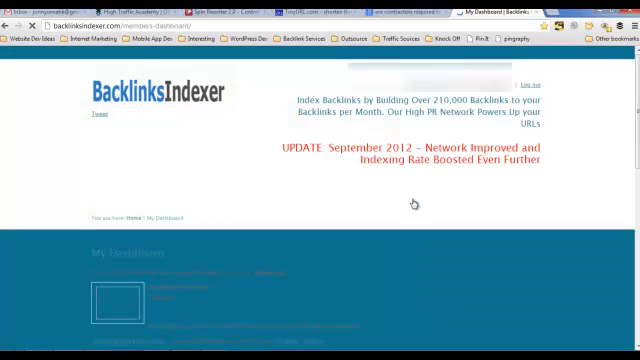
scroll("down", 3)
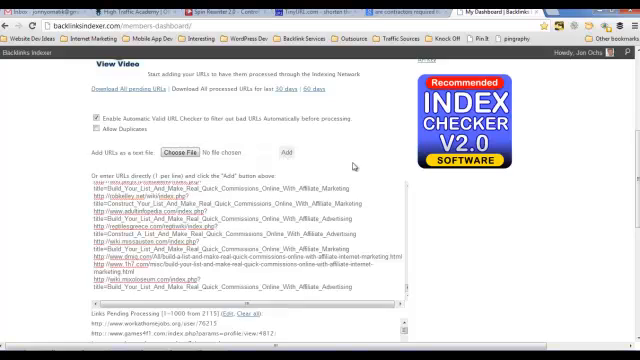
scroll("up", 3)
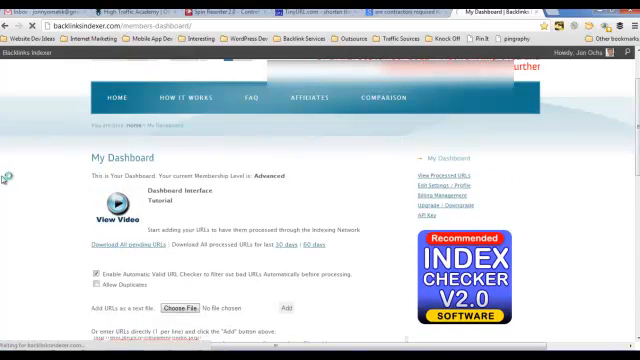
- Scroll through the View Processed URLs report: 2,113 pending, 504 processed
left_click(441, 172)
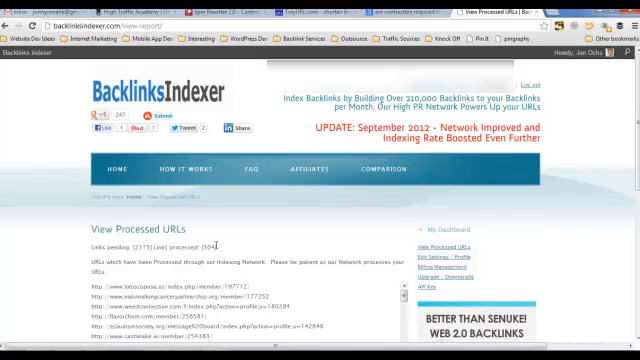
scroll("down", 3)
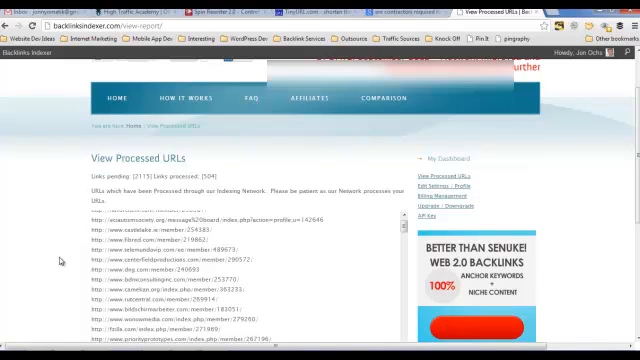
scroll("down", 3)
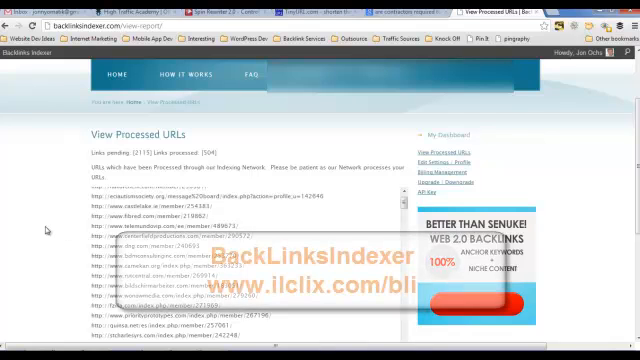
scroll("up", 3)
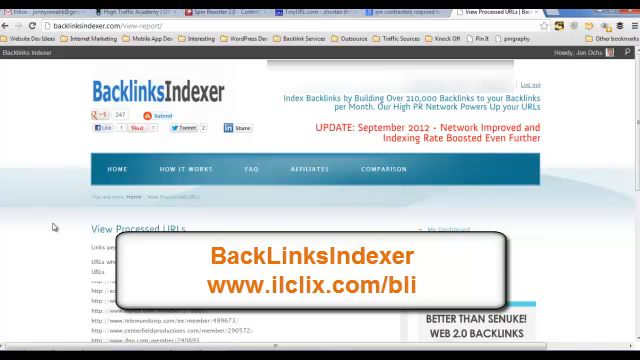
mouse_move(557, 265)
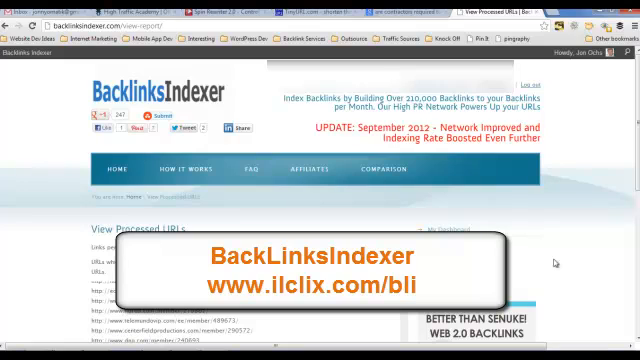
mouse_move(569, 265)
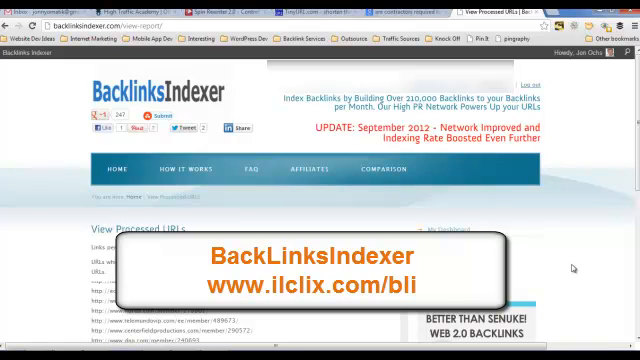
mouse_move(572, 270)
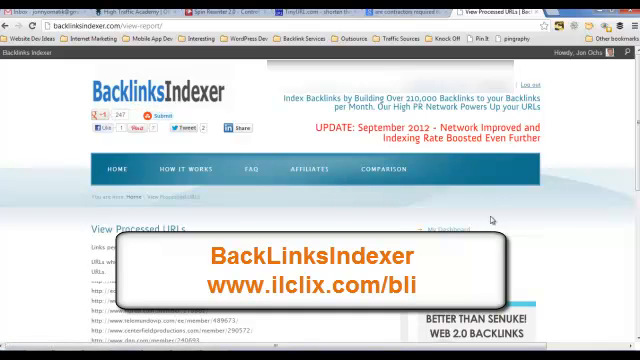
mouse_move(585, 217)
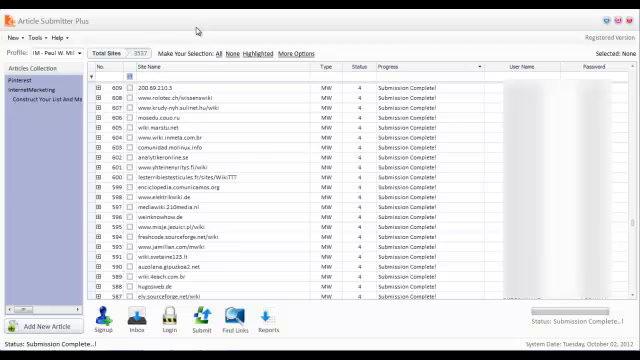
mouse_move(263, 325)
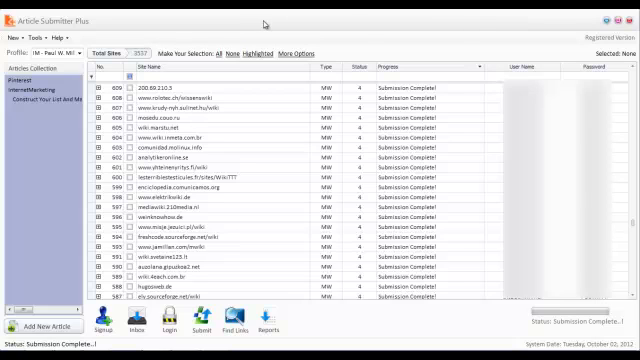
mouse_move(357, 26)
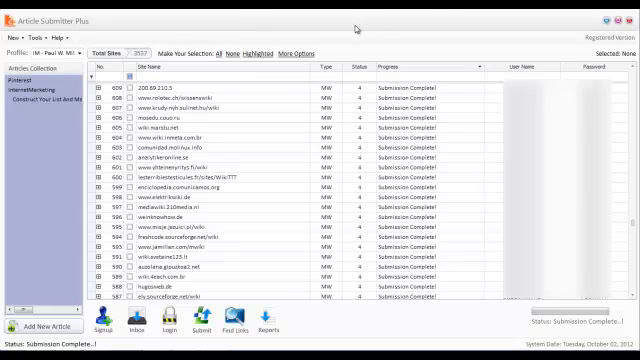